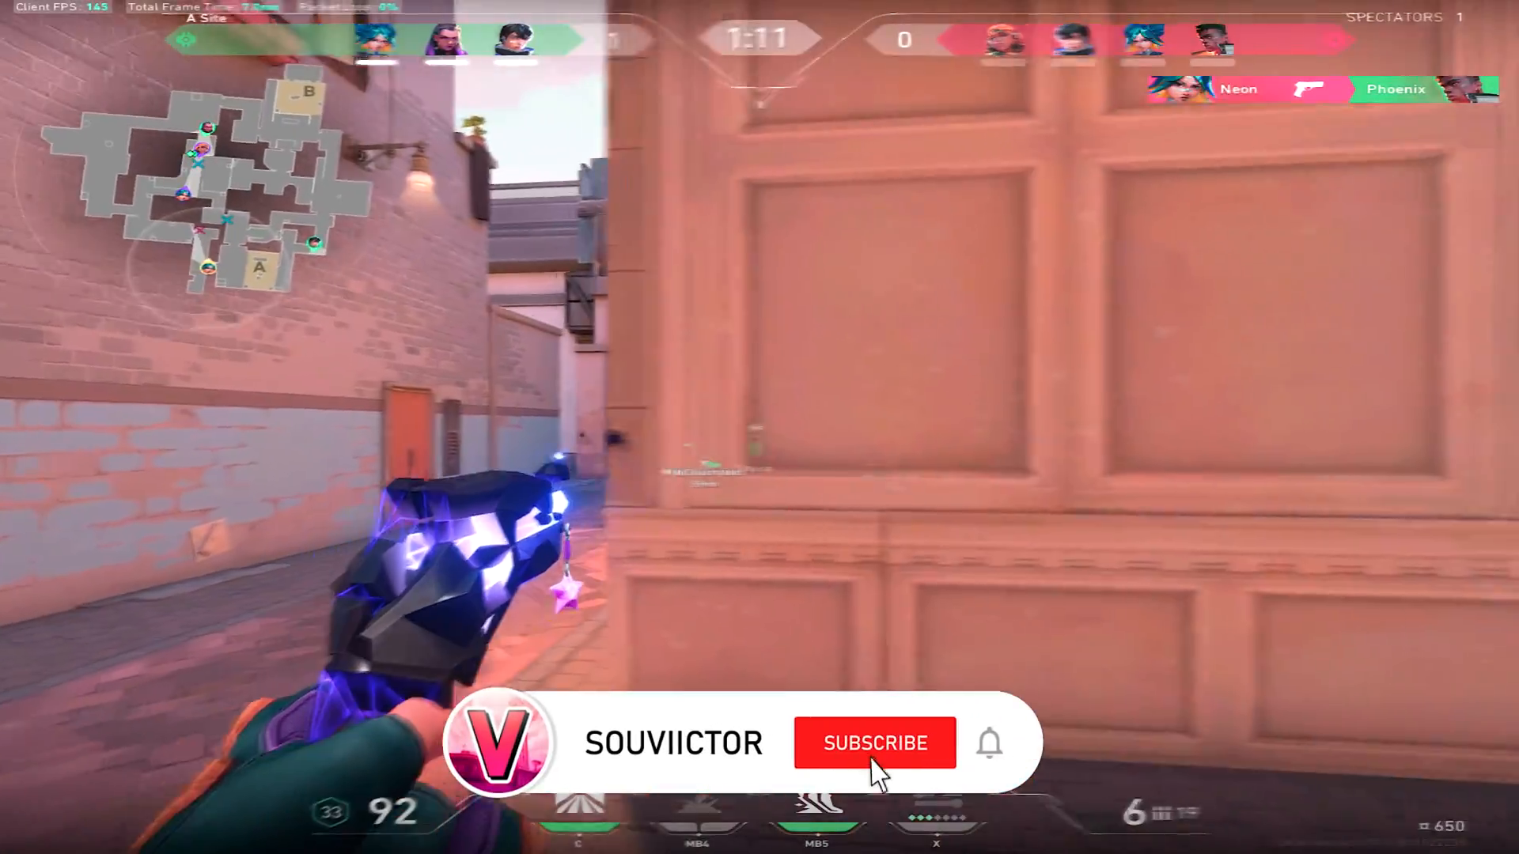
Launch NVIDIA Control Panel from the desktop context menu.
click(875, 743)
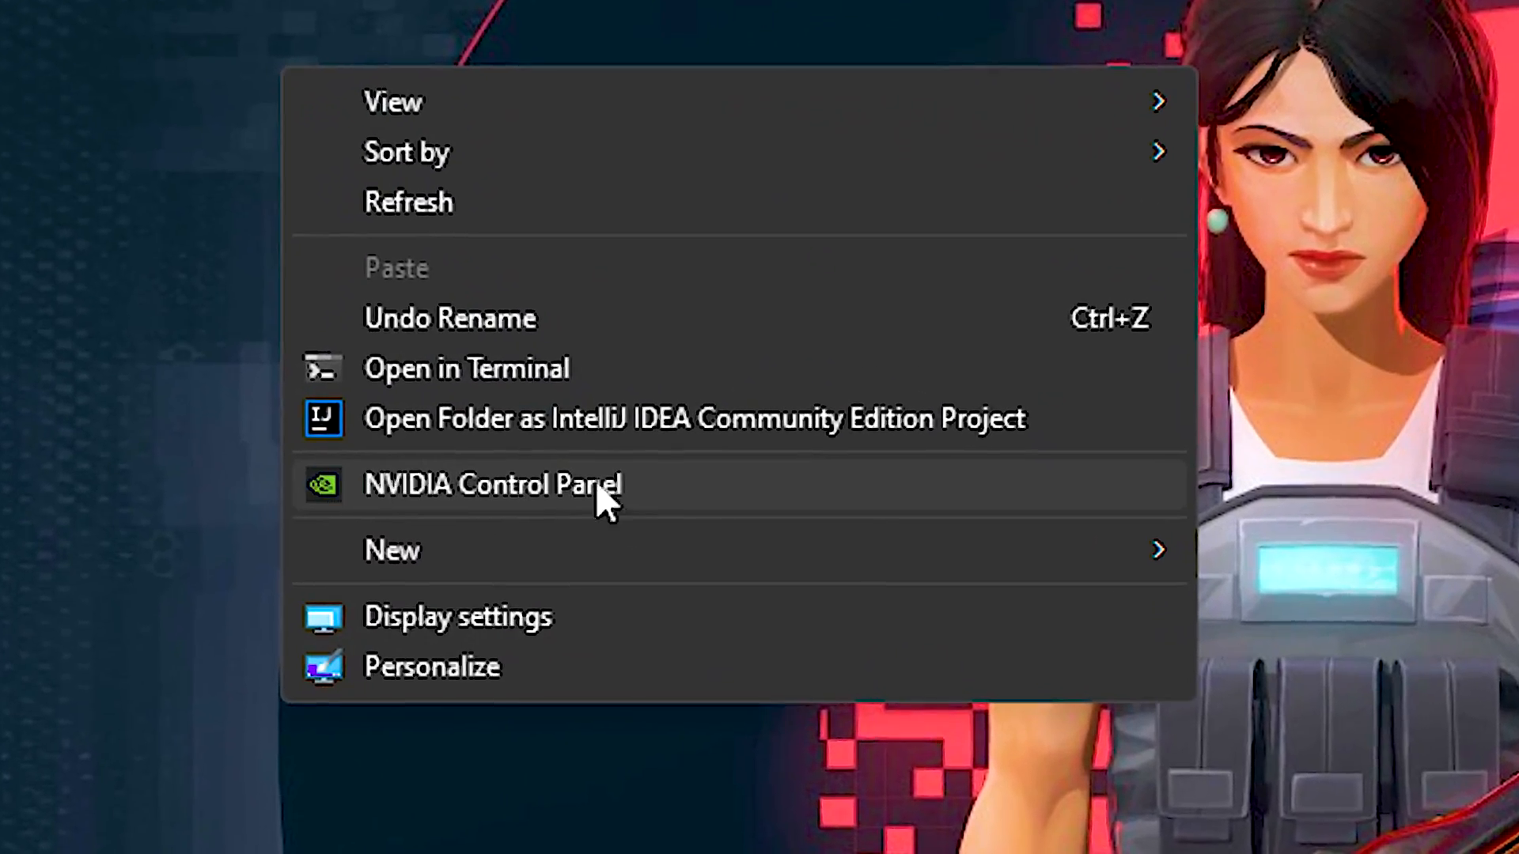
click(491, 484)
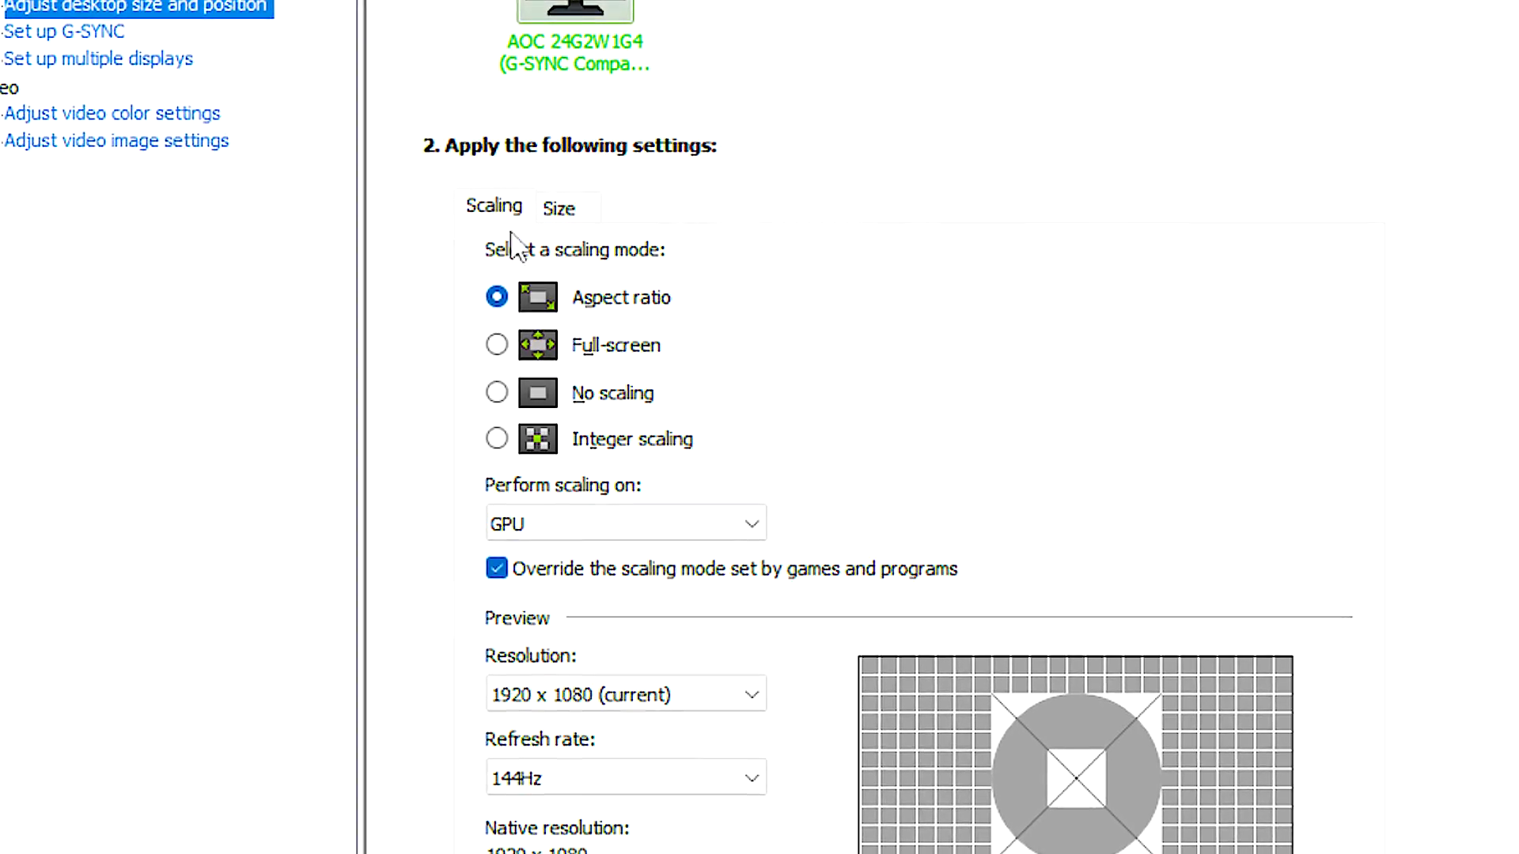
Switch the desktop scaling mode to Full-screen.
click(496, 345)
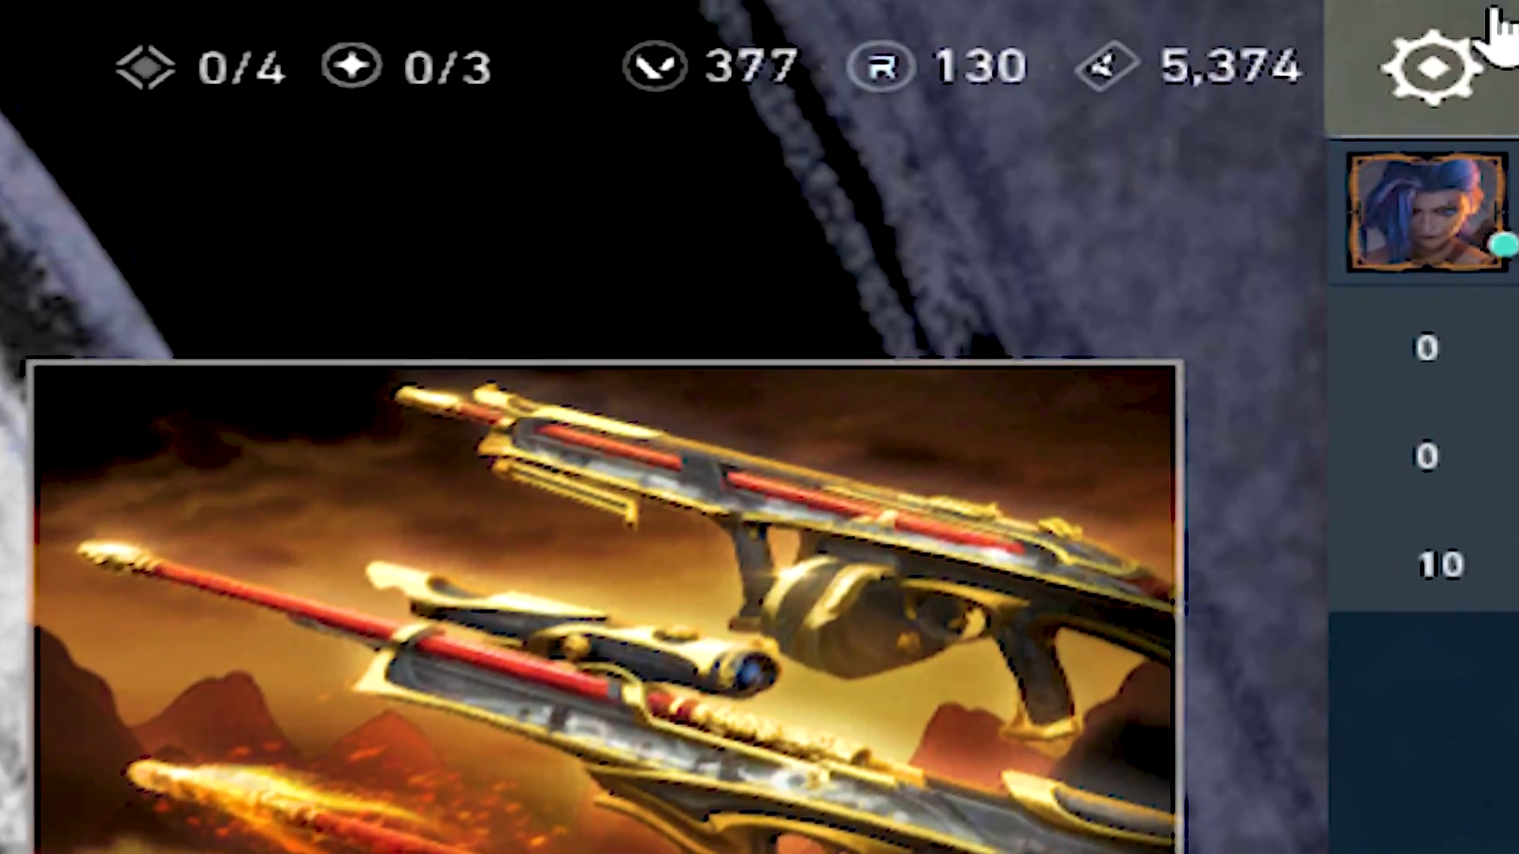
Enter Valorant's settings from the gear icon at the top right.
click(1414, 63)
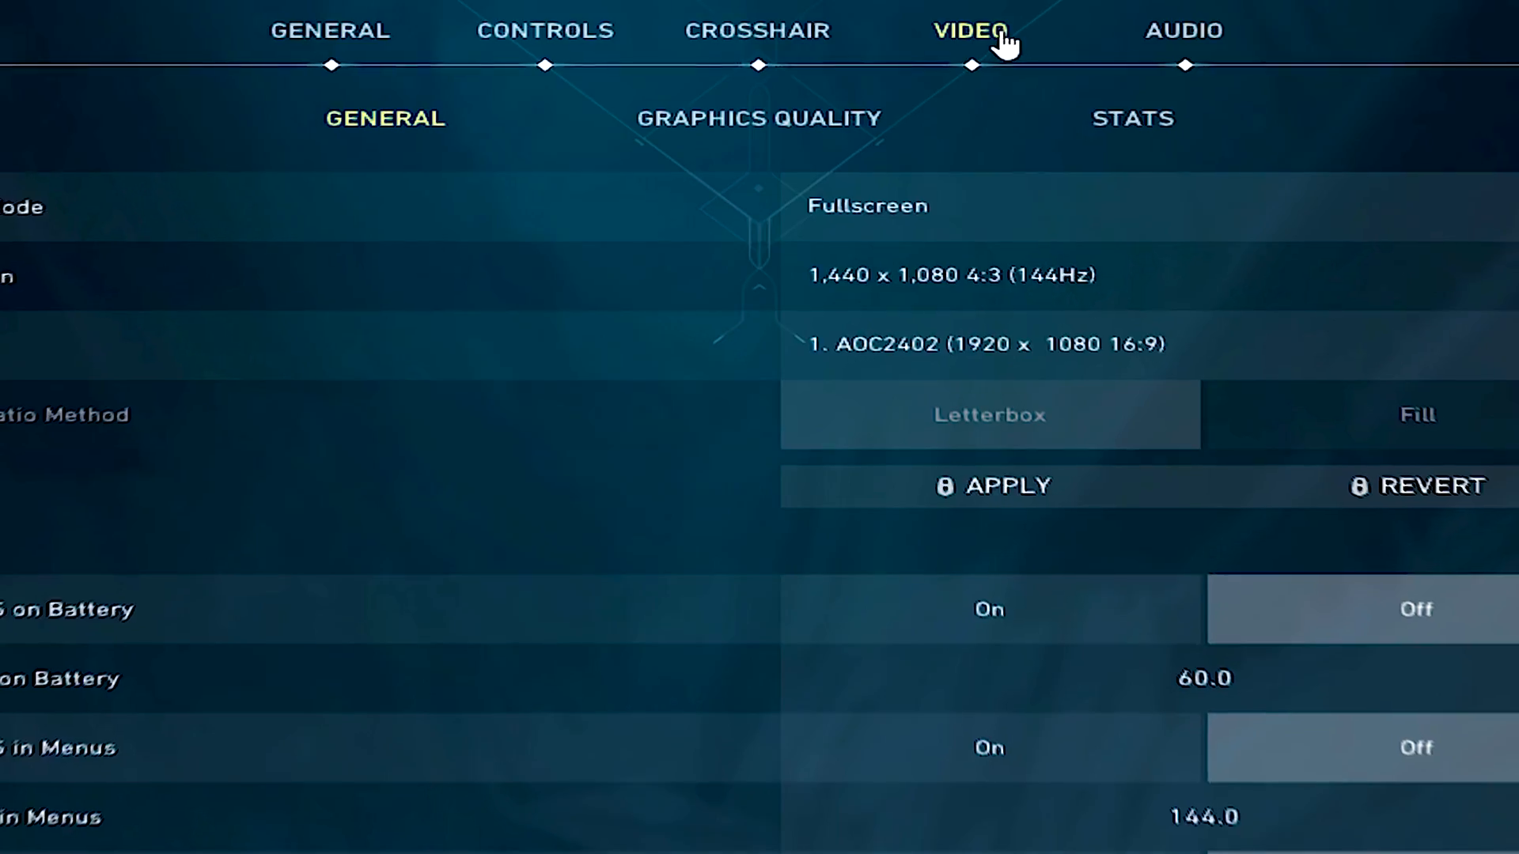